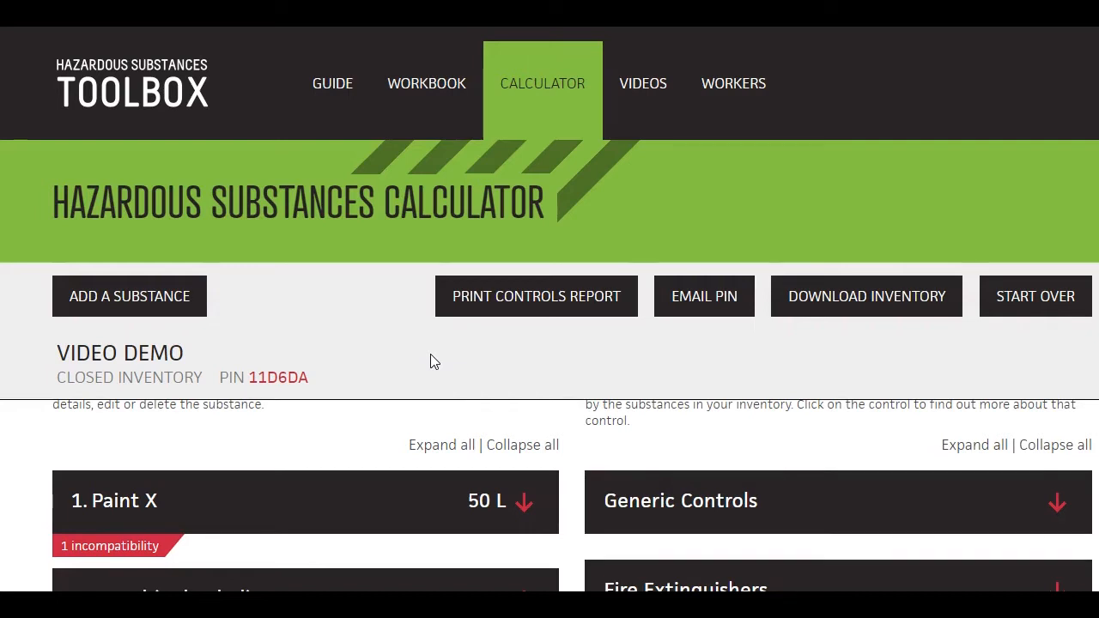
Start the calculator over, confirming the reload so the saved Video Demo inventory is kept
{"action": "scroll", "scroll_direction": "down", "scroll_amount": 3}
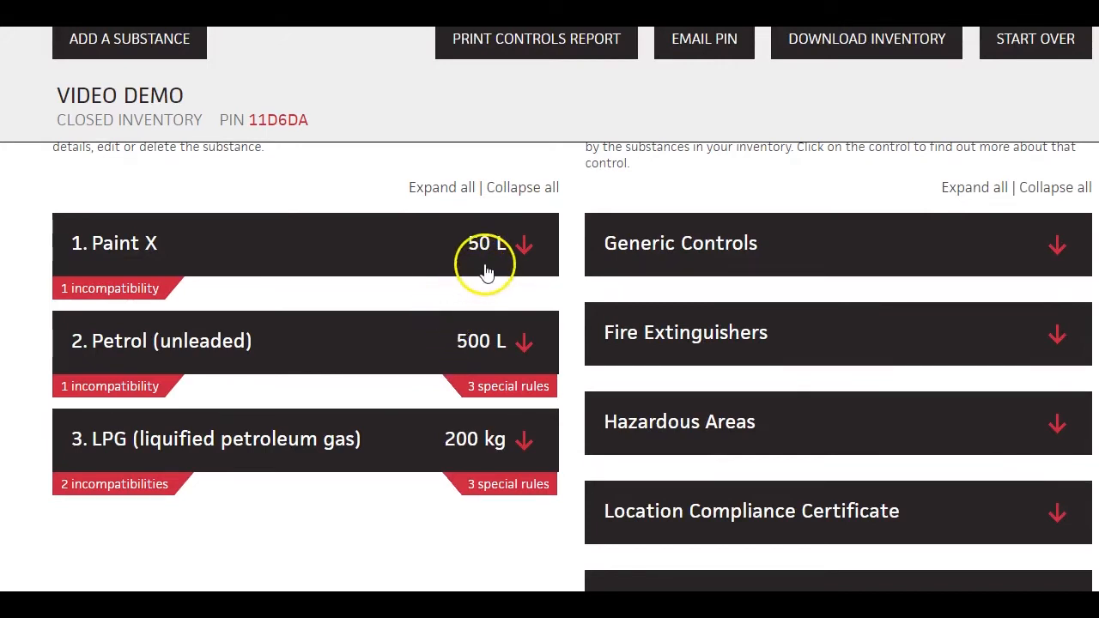
{"action": "mouse_move", "coordinate": [450, 301]}
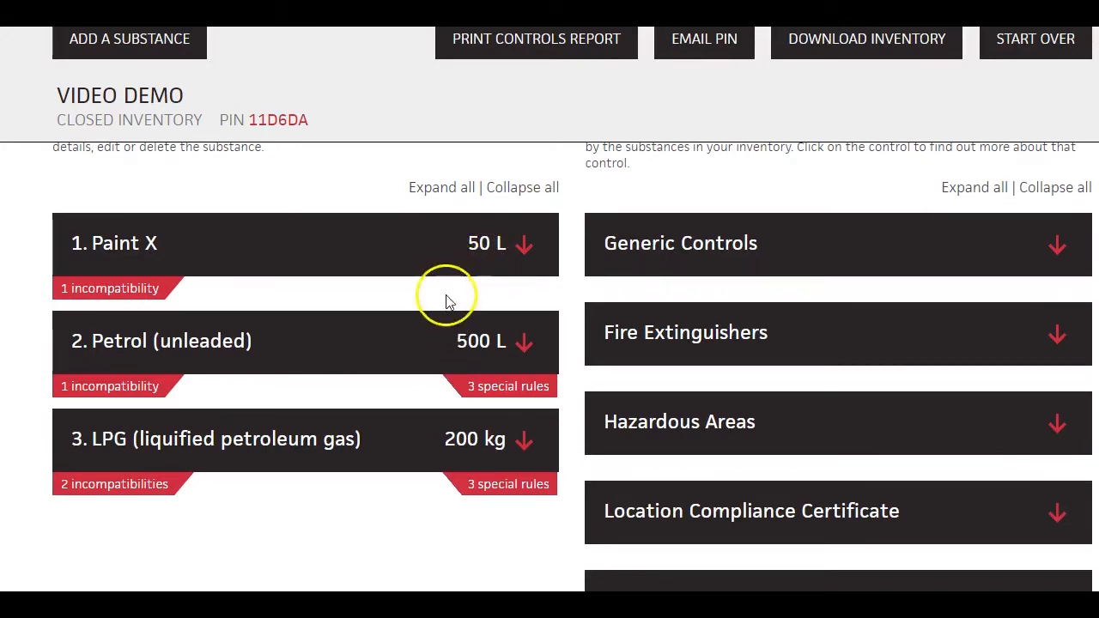
{"action": "mouse_move", "coordinate": [471, 364]}
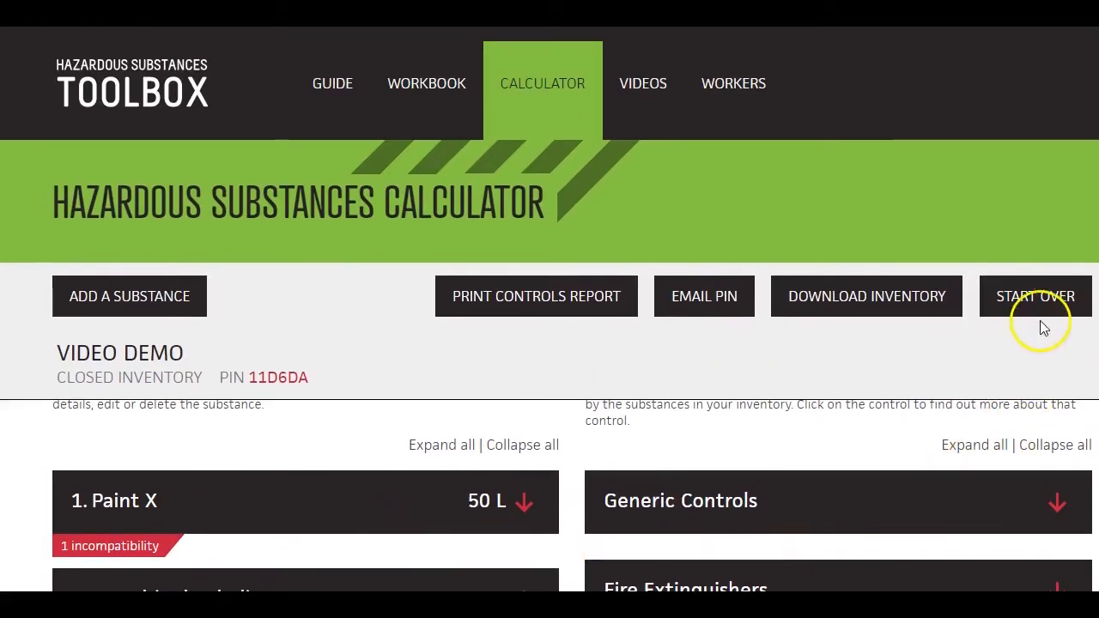
{"action": "left_click", "coordinate": [1036, 296]}
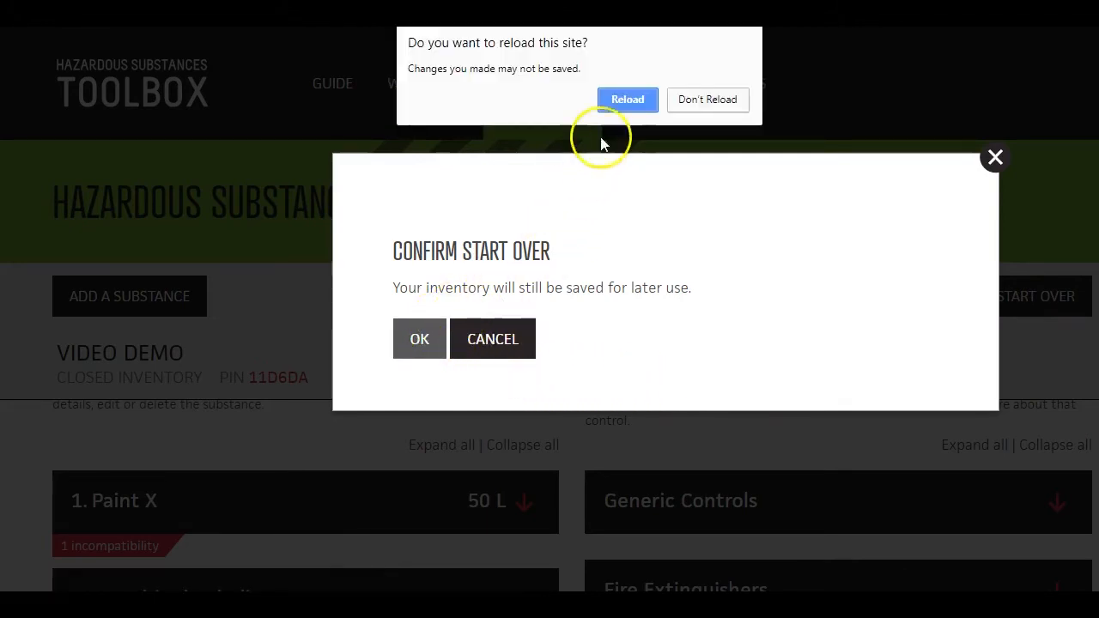
{"action": "left_click", "coordinate": [627, 98]}
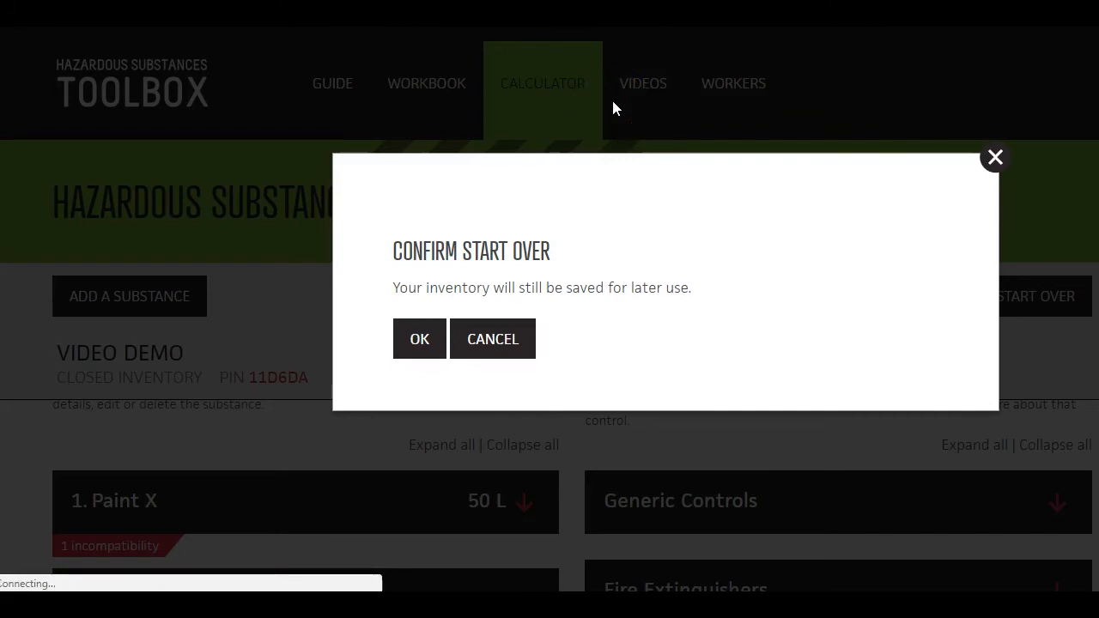
{"action": "left_click", "coordinate": [419, 338]}
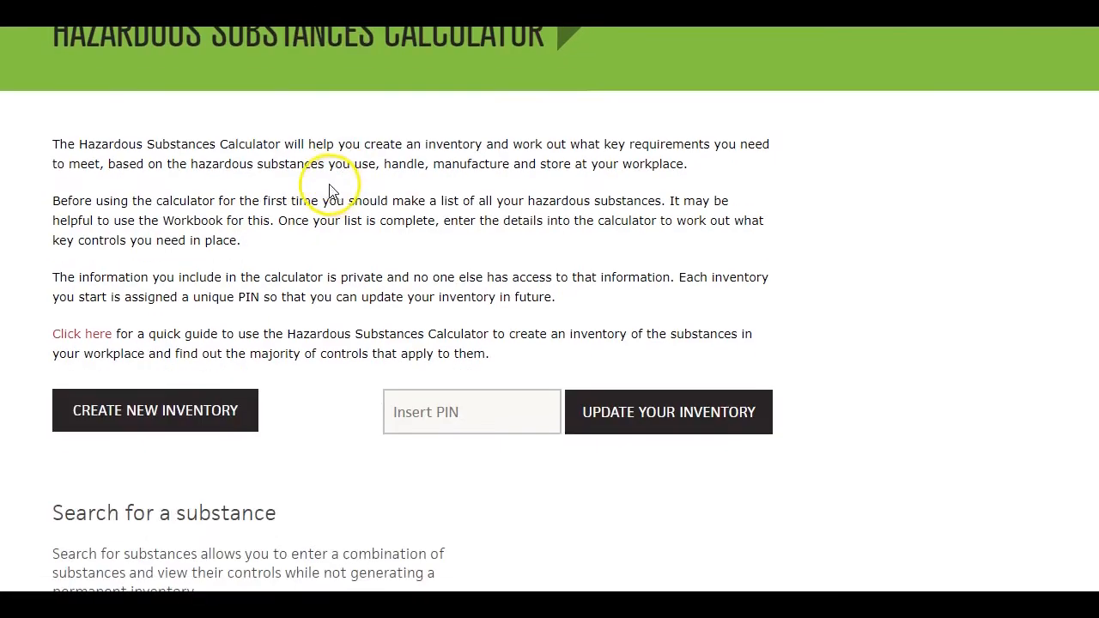
Bring up the Create New Inventory form and dismiss it without creating one
{"action": "left_click", "coordinate": [154, 410]}
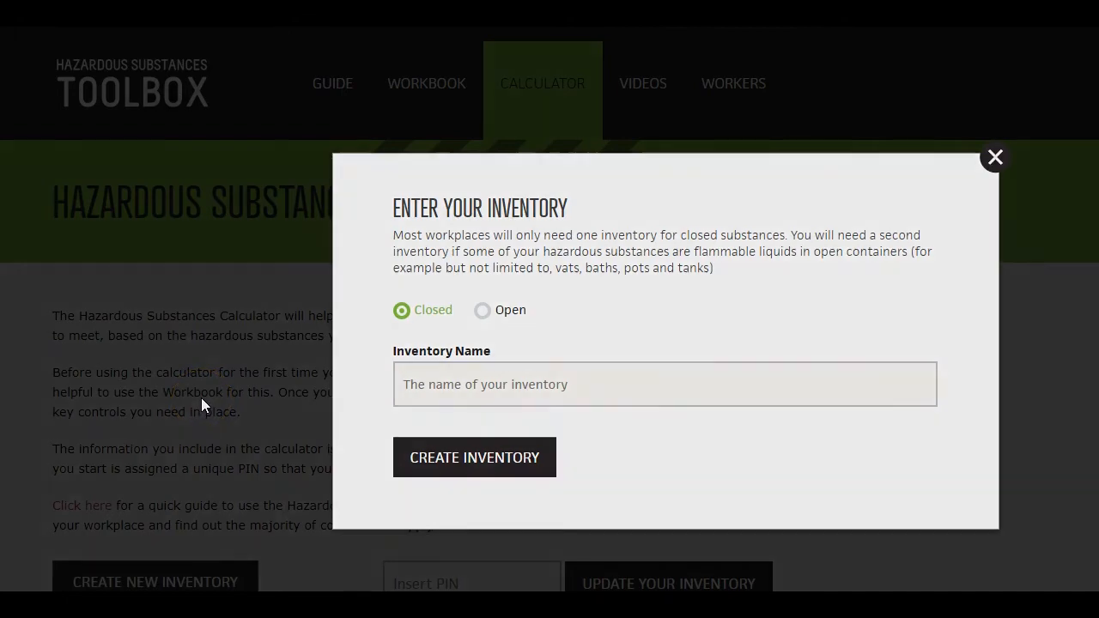
{"action": "left_click", "coordinate": [994, 158]}
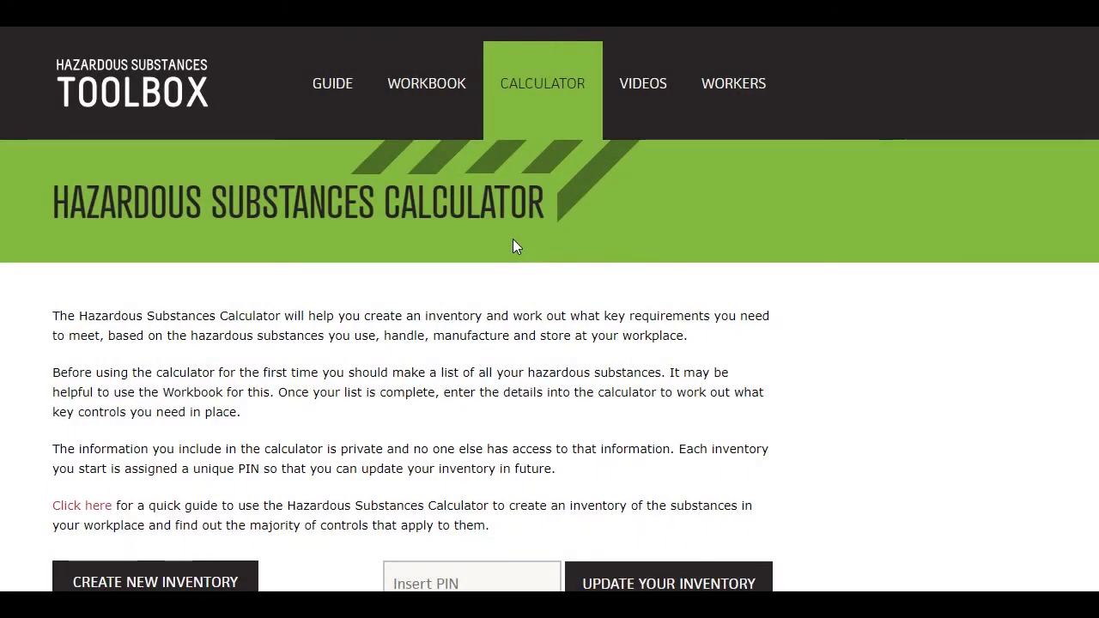
{"action": "scroll", "scroll_direction": "down", "scroll_amount": 3}
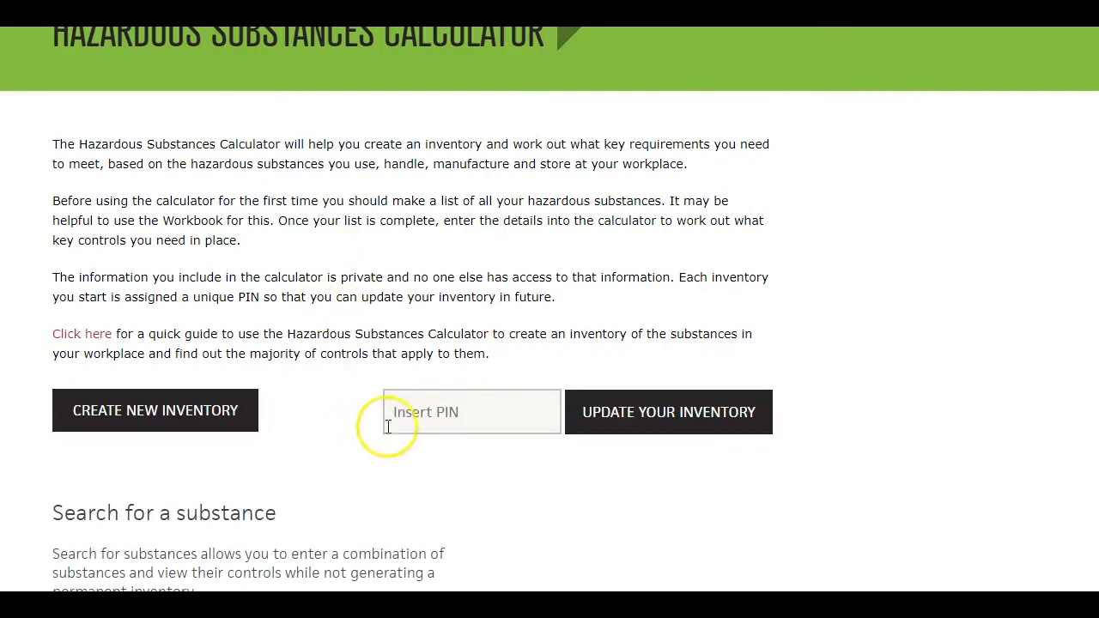
{"action": "type", "text": "11"}
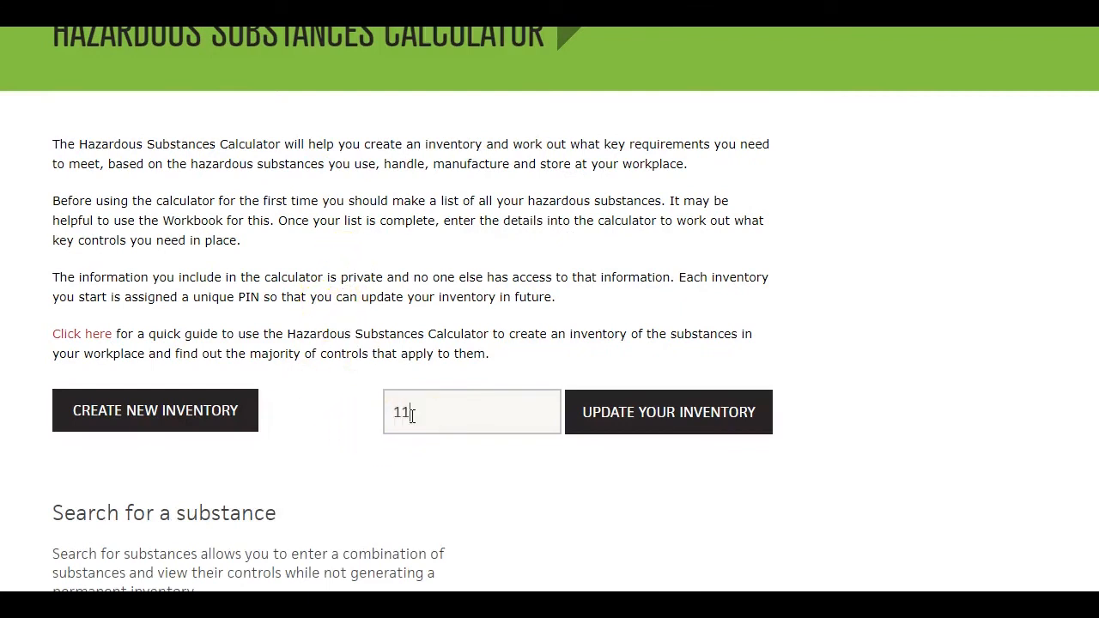
{"action": "type", "text": "6da"}
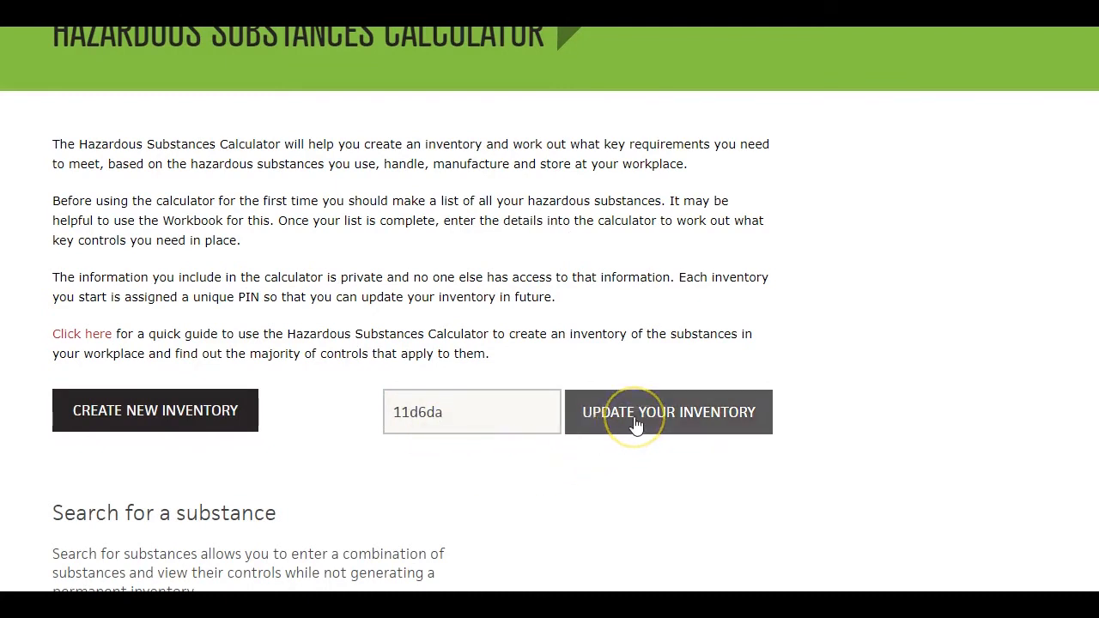
{"action": "left_click", "coordinate": [668, 412]}
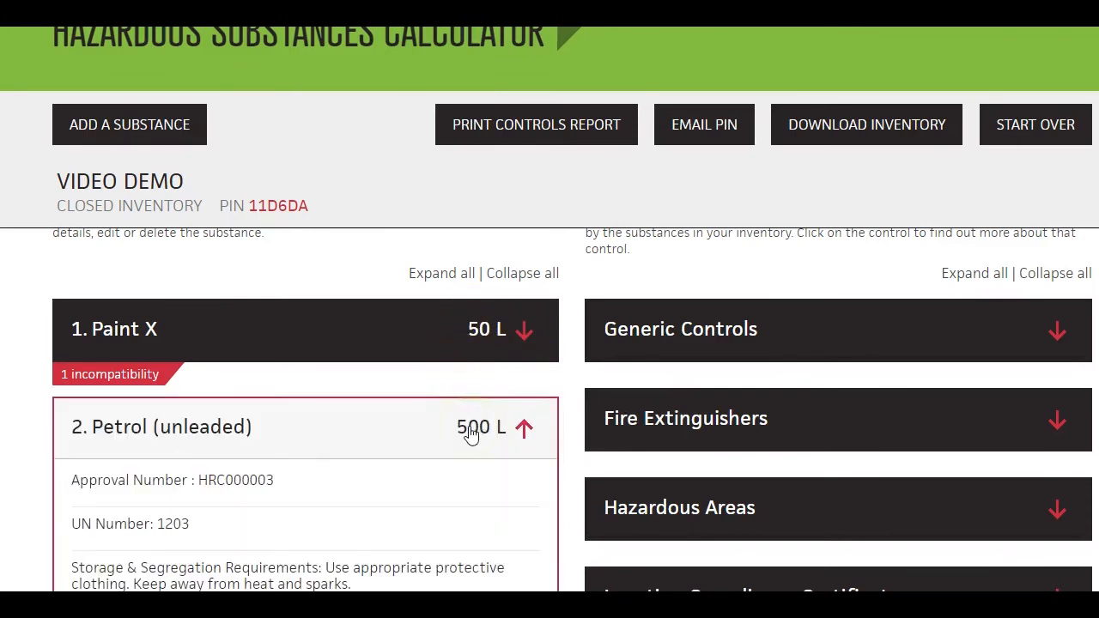
Change Petrol (unleaded) Maximum Amount Held to 100 L and update the substance
{"action": "scroll", "scroll_direction": "down", "scroll_amount": 3}
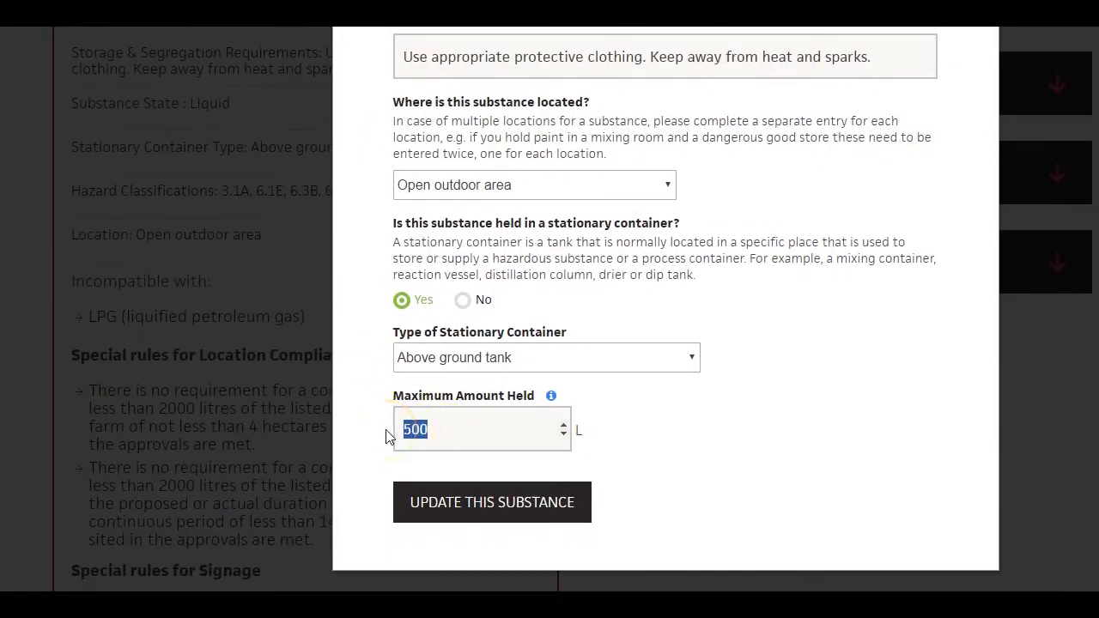
{"action": "type", "text": "100"}
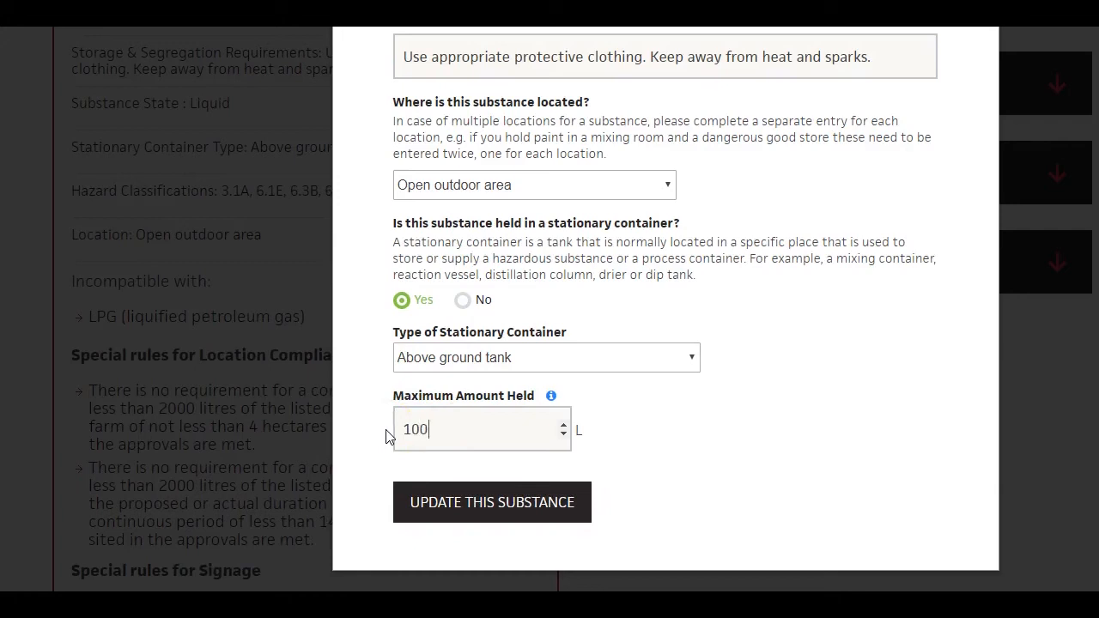
{"action": "mouse_move", "coordinate": [381, 443]}
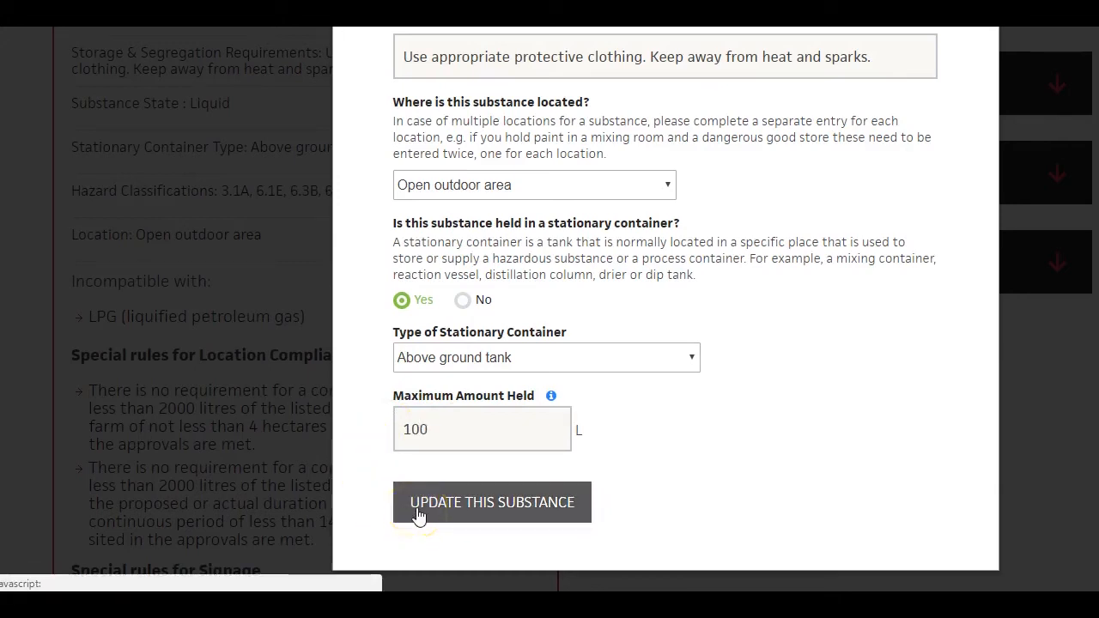
{"action": "left_click", "coordinate": [491, 502]}
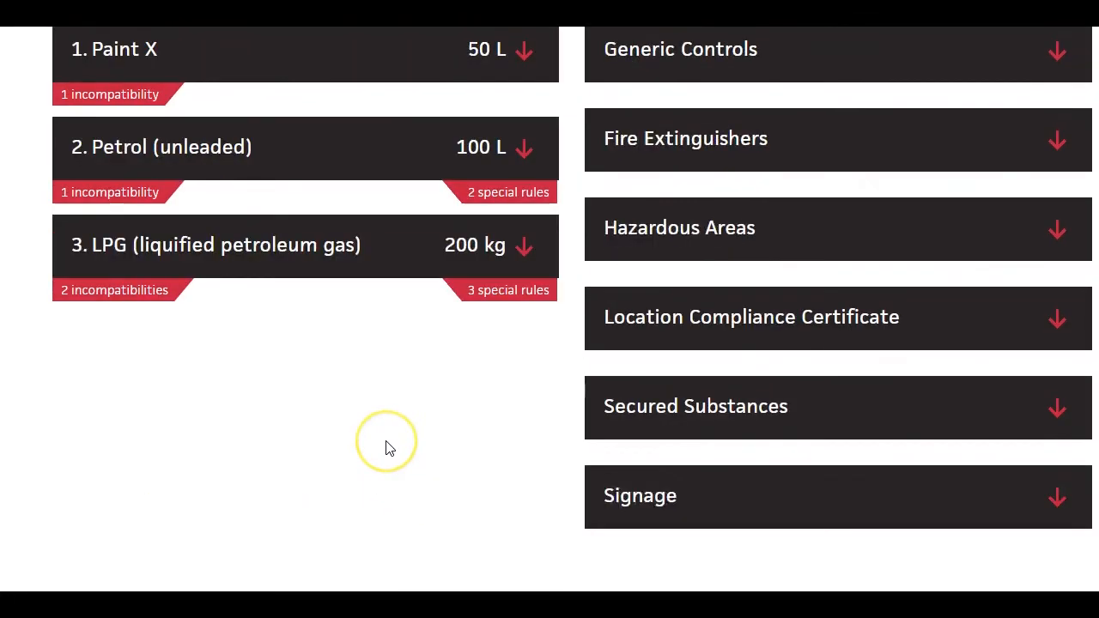